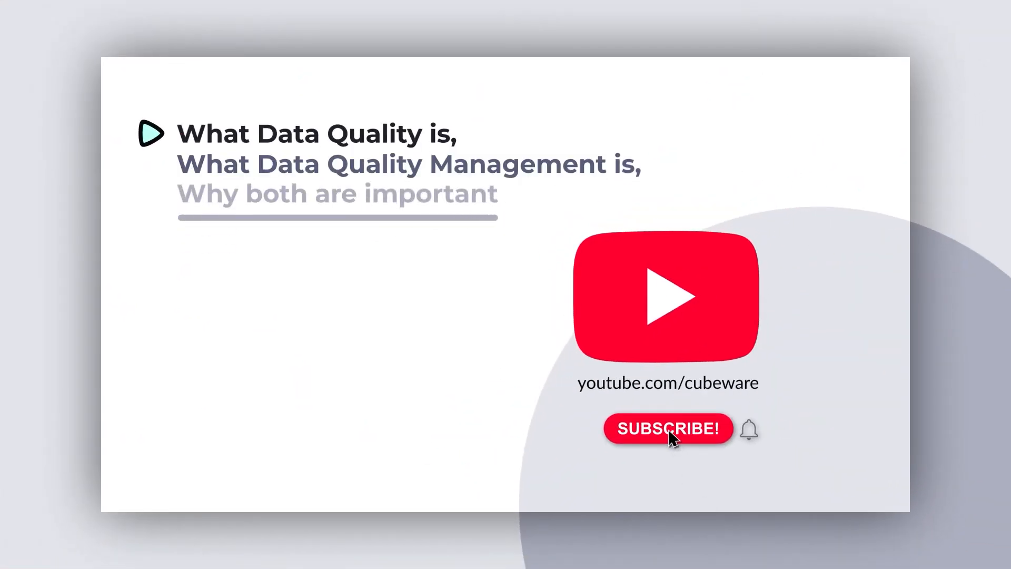
left_click(668, 429)
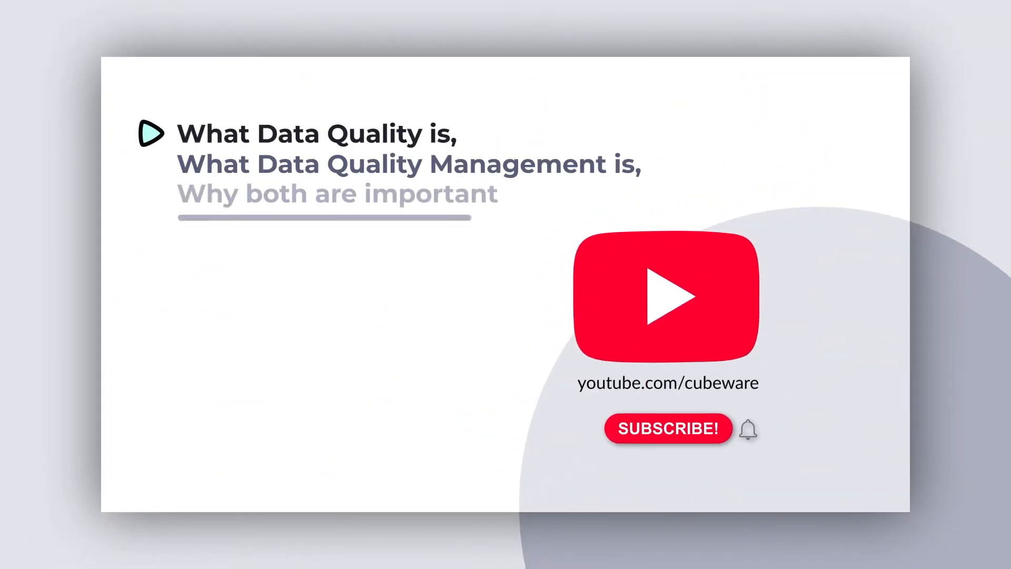
left_click(667, 428)
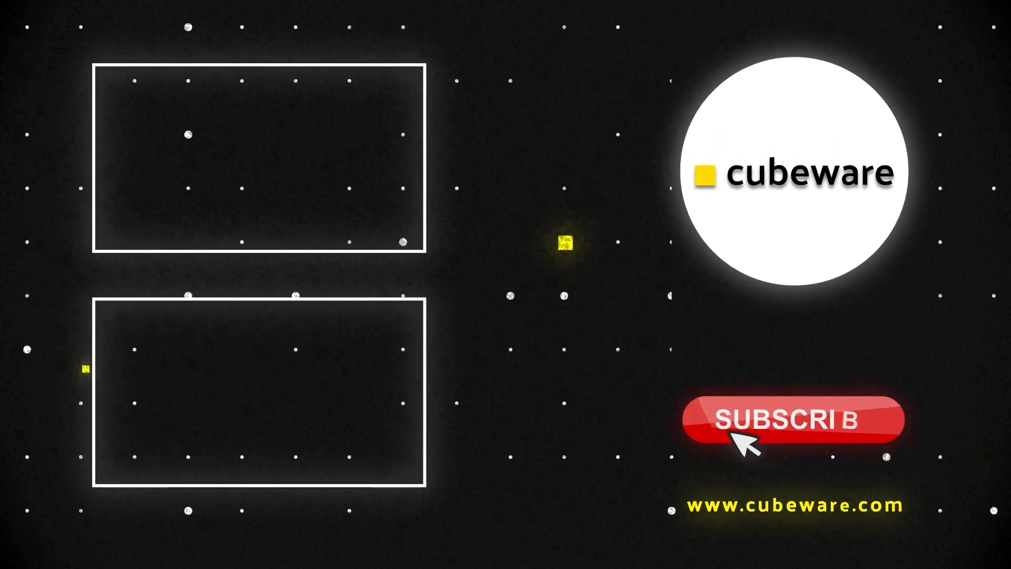
left_click(793, 419)
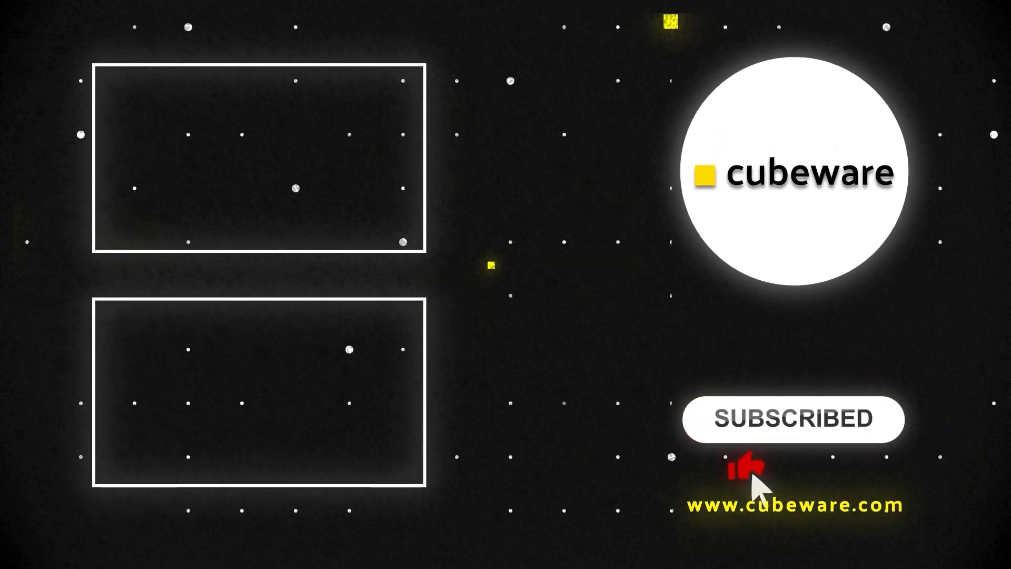